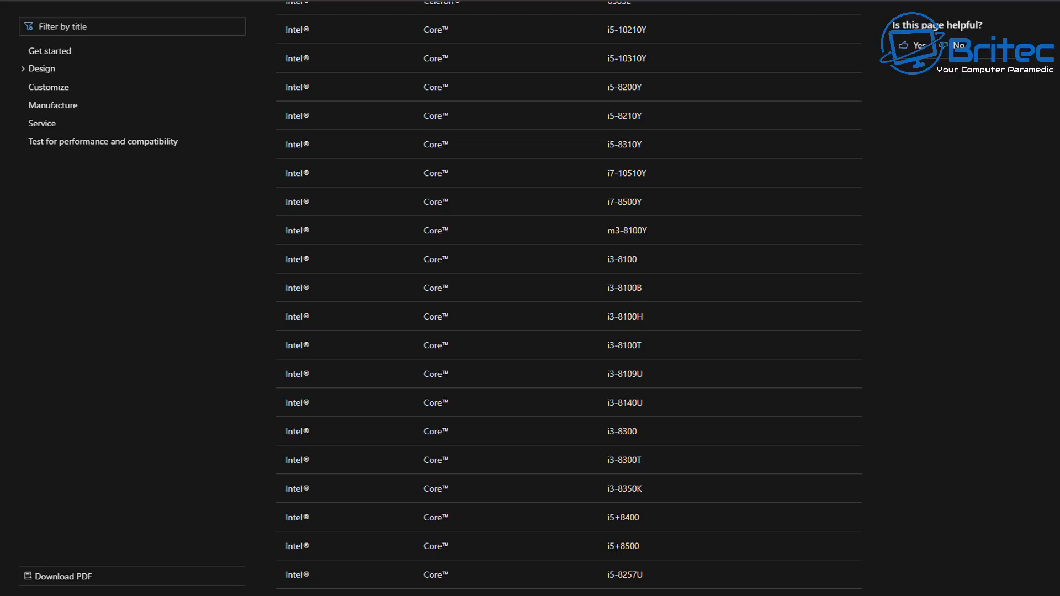
Scroll the supported processors table past the Intel Core rows to the AMD Ryzen 3 and Ryzen 5 entries
{"action": "scroll", "scroll_direction": "down", "scroll_amount": 3}
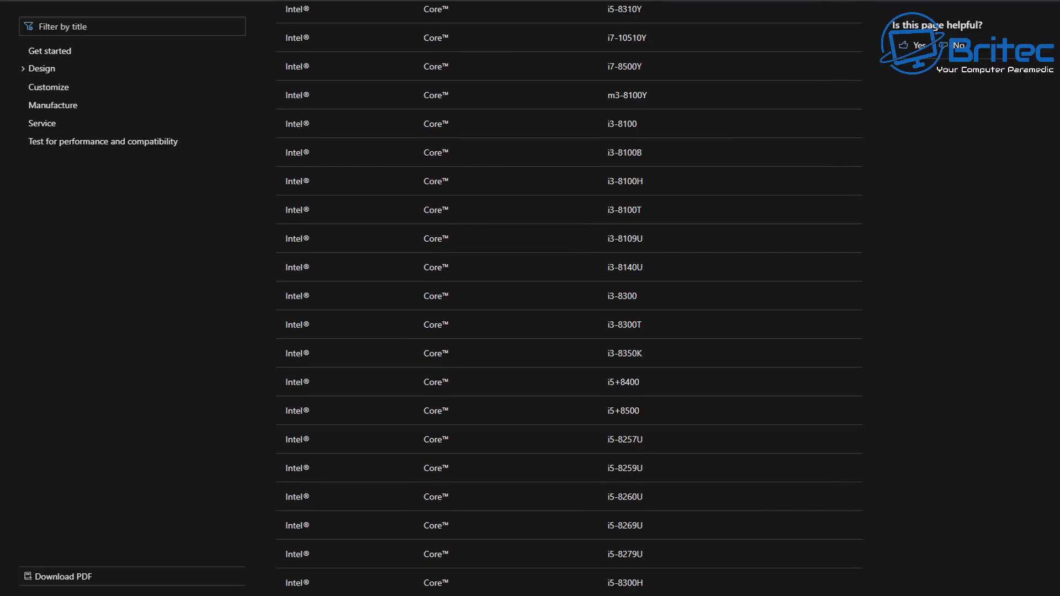
{"action": "scroll", "scroll_direction": "down", "scroll_amount": 3}
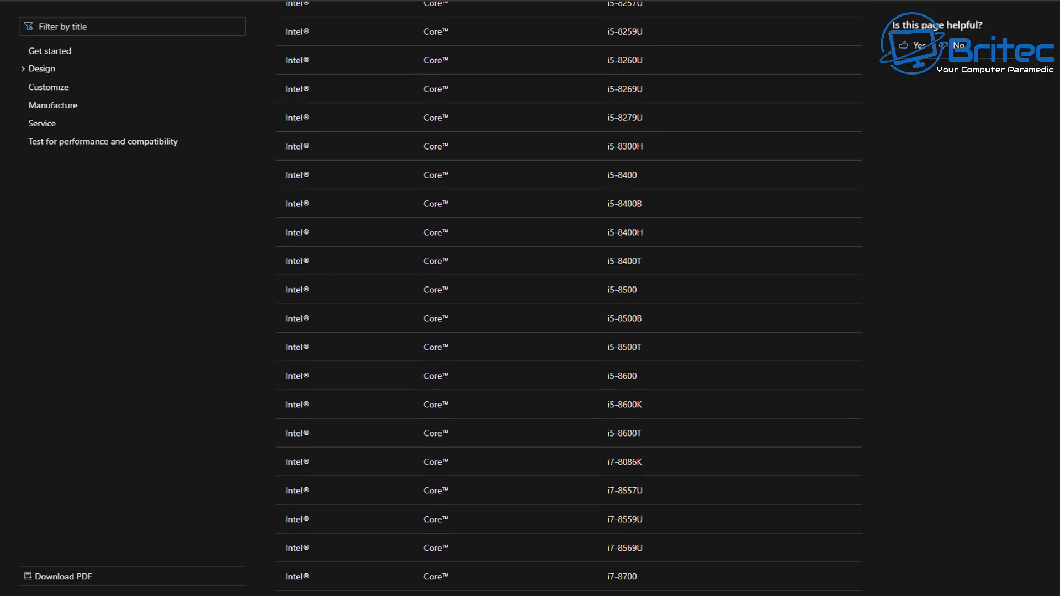
{"action": "scroll", "scroll_direction": "down", "scroll_amount": 3}
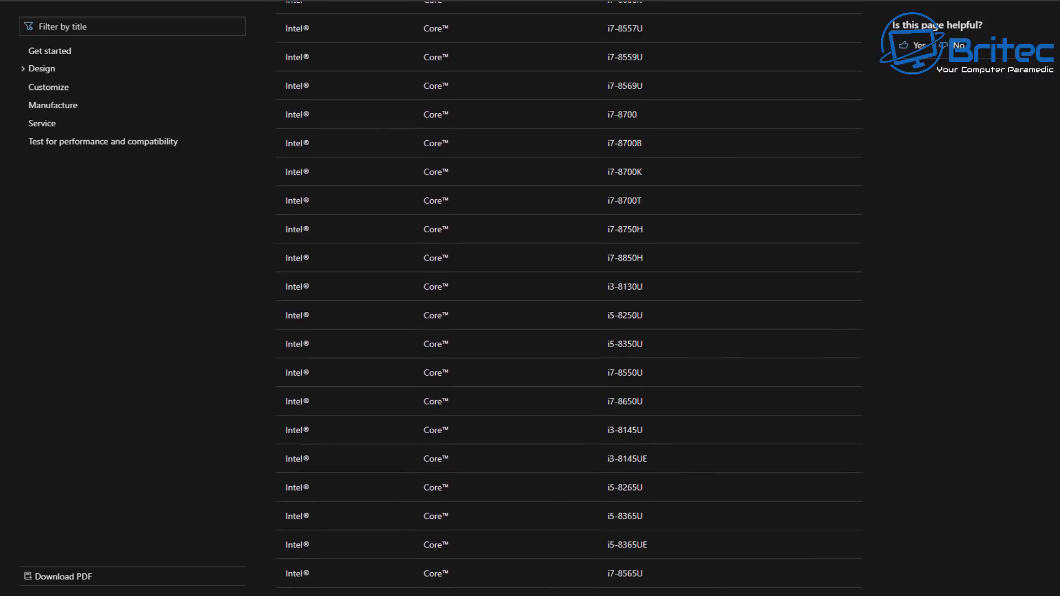
{"action": "scroll", "scroll_direction": "down", "scroll_amount": 3}
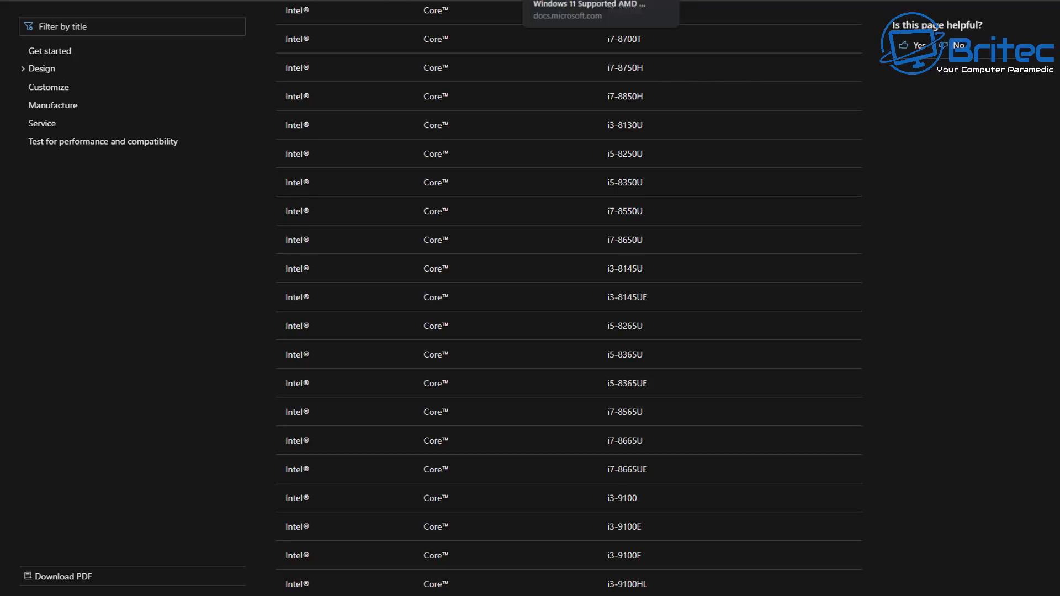
{"action": "scroll", "scroll_direction": "down", "scroll_amount": 3}
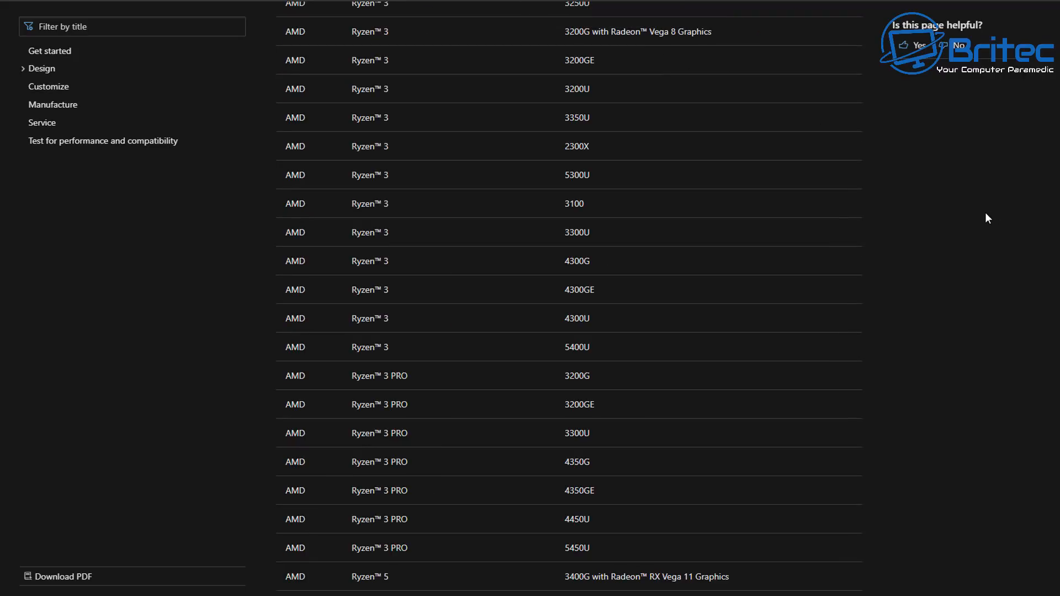
{"action": "scroll", "scroll_direction": "down", "scroll_amount": 3}
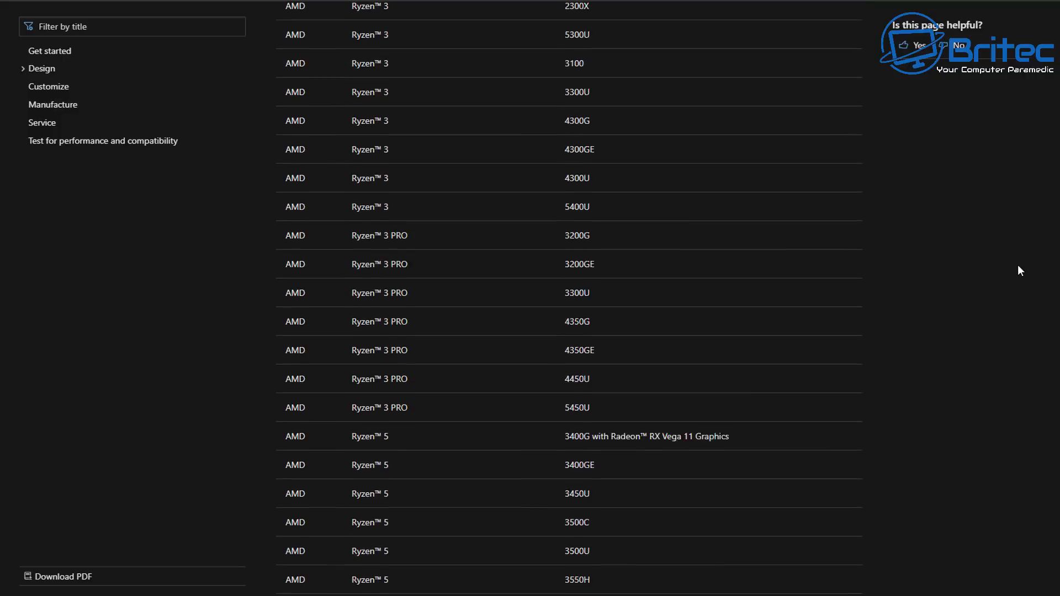
{"action": "scroll", "scroll_direction": "down", "scroll_amount": 3}
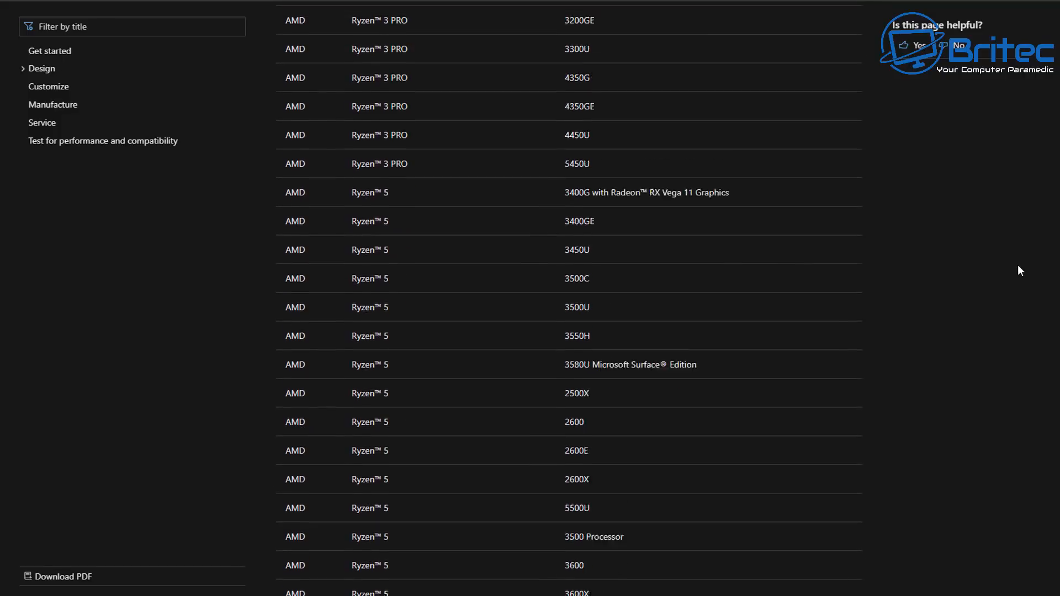
{"action": "scroll", "scroll_direction": "down", "scroll_amount": 3}
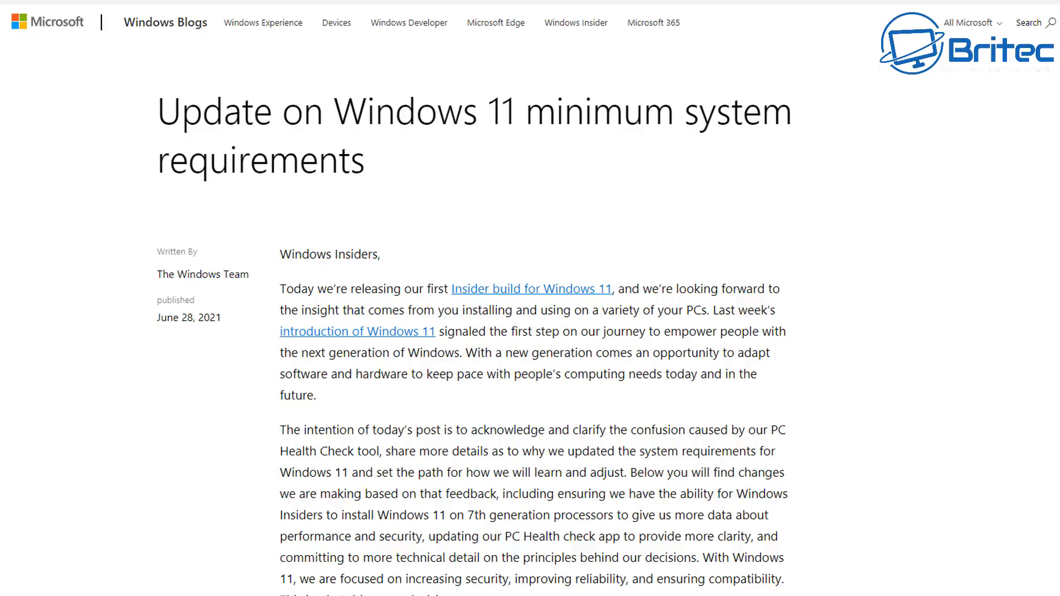
Scroll the Windows Blogs post down to the 'Why new Windows 11 minimum system requirements' section
{"action": "scroll", "scroll_direction": "down", "scroll_amount": 3}
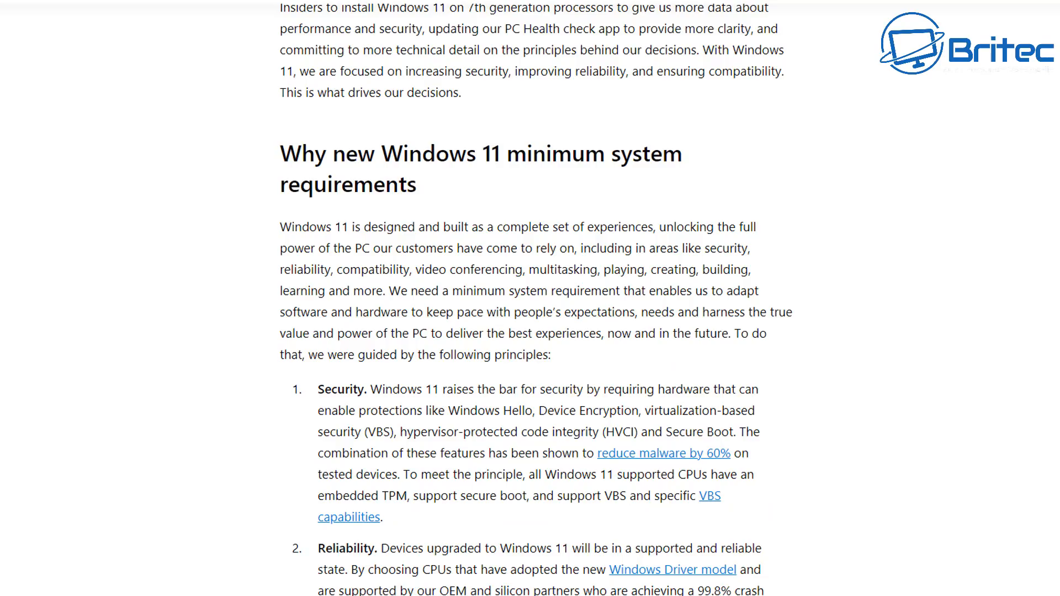
{"action": "mouse_move", "coordinate": [1043, 376]}
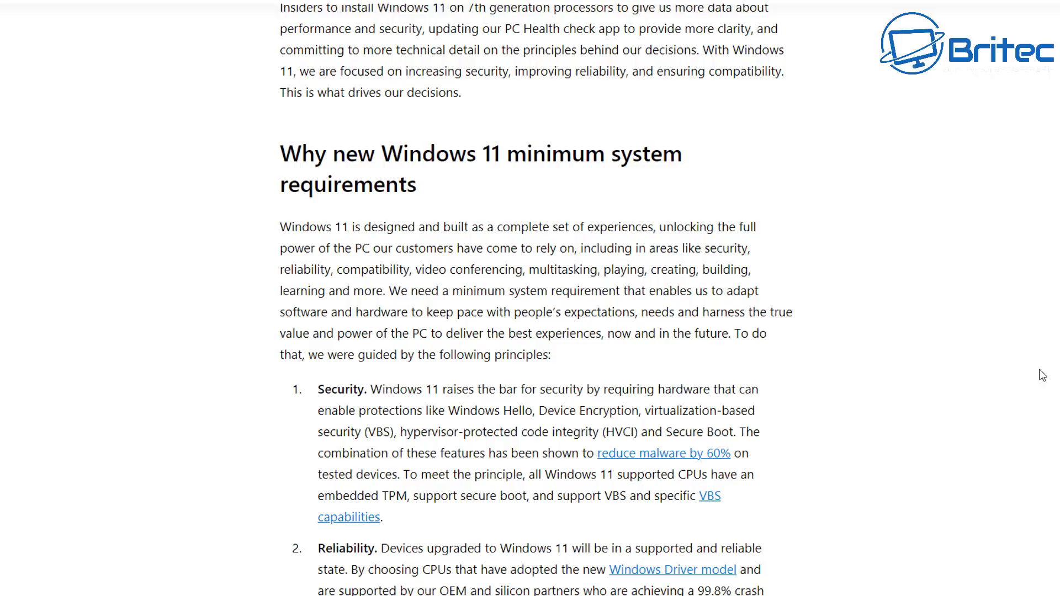
{"action": "mouse_move", "coordinate": [1033, 398]}
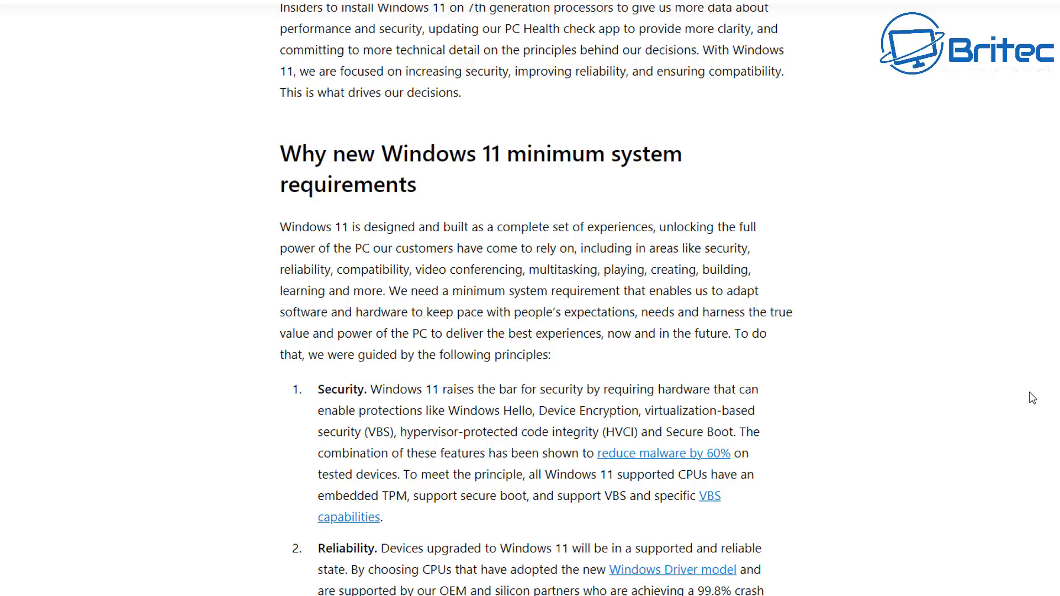
{"action": "mouse_move", "coordinate": [690, 467]}
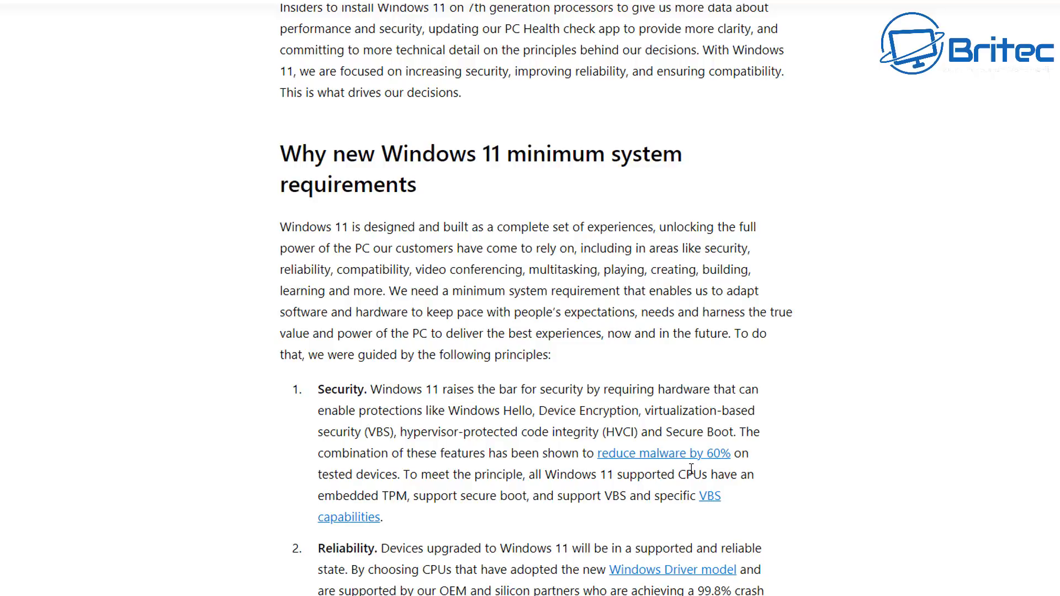
{"action": "mouse_move", "coordinate": [1020, 482]}
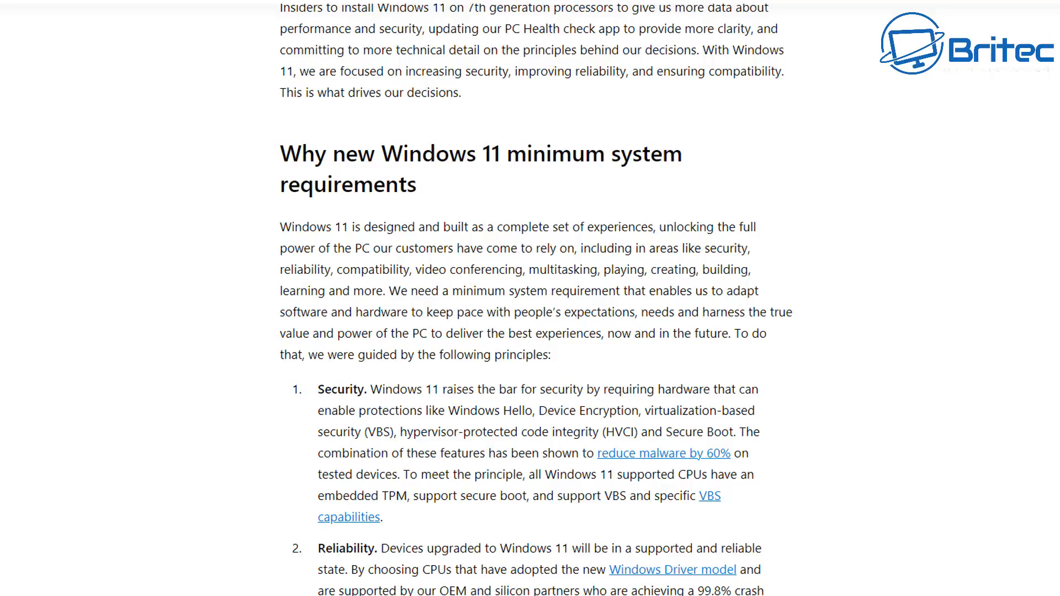
{"action": "scroll", "scroll_direction": "down", "scroll_amount": 3}
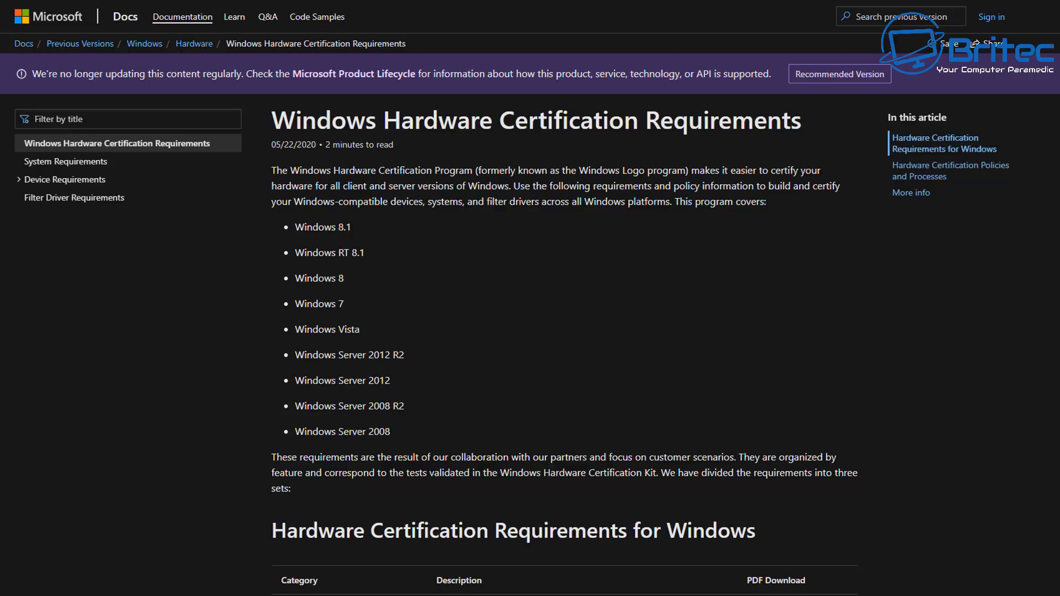
{"action": "mouse_move", "coordinate": [1038, 412]}
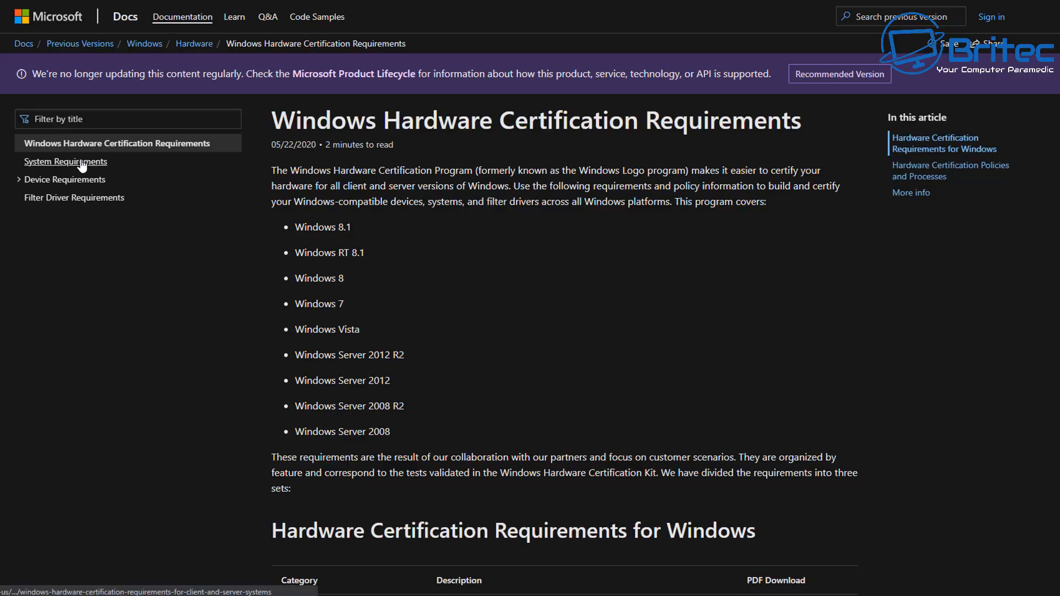
Open 'System Requirements' from the hardware certification table of contents
{"action": "left_click", "coordinate": [66, 160]}
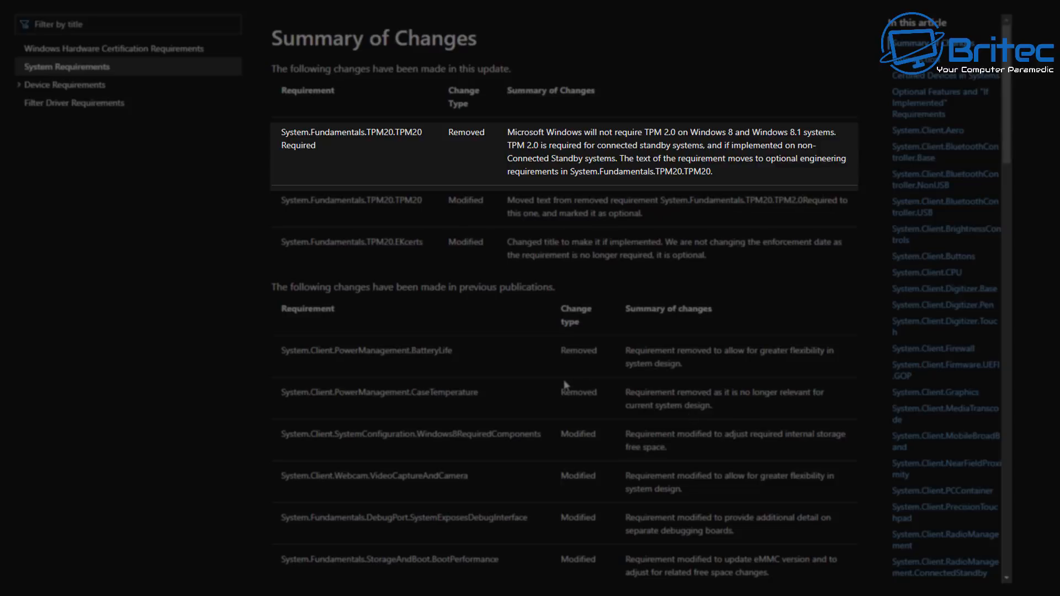
{"action": "mouse_move", "coordinate": [416, 322]}
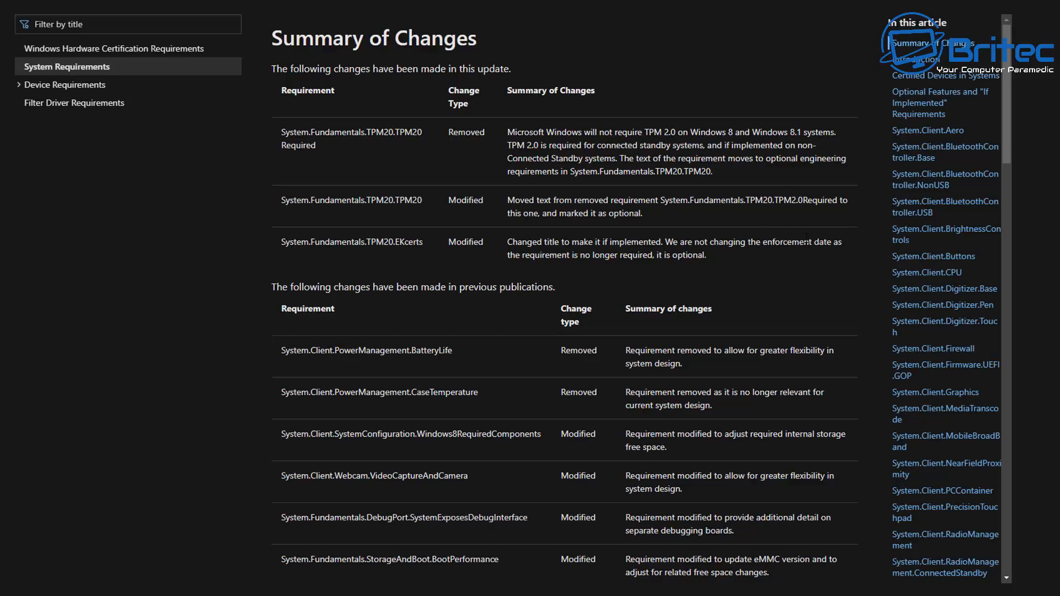
{"action": "mouse_move", "coordinate": [590, 367]}
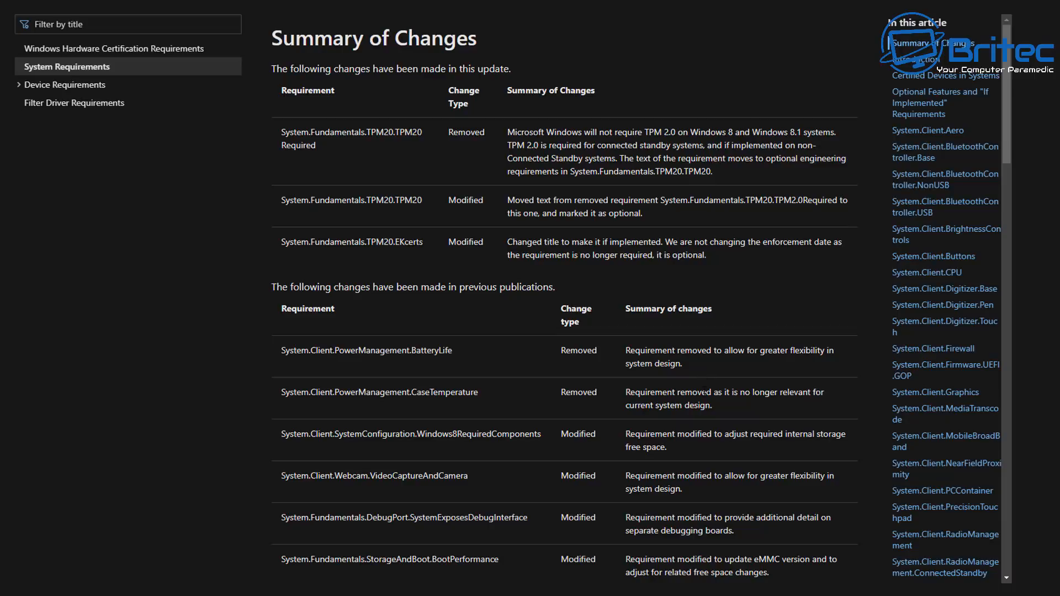
{"action": "mouse_move", "coordinate": [722, 421]}
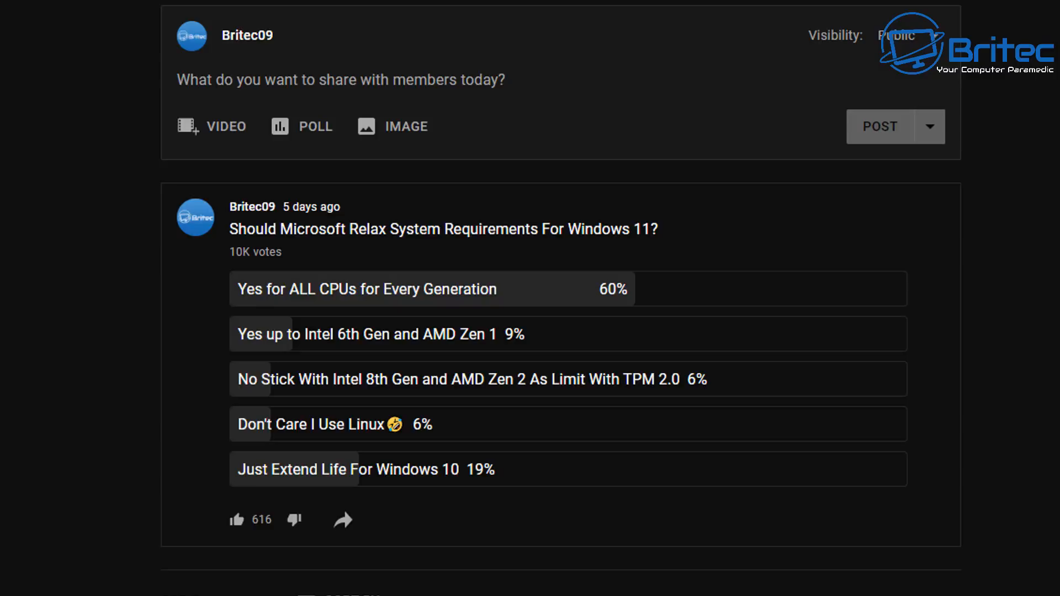
Scroll through YouTube comments about the TPM requirement, obsolete PCs and staying on Windows 10
{"action": "scroll", "scroll_direction": "down", "scroll_amount": 3}
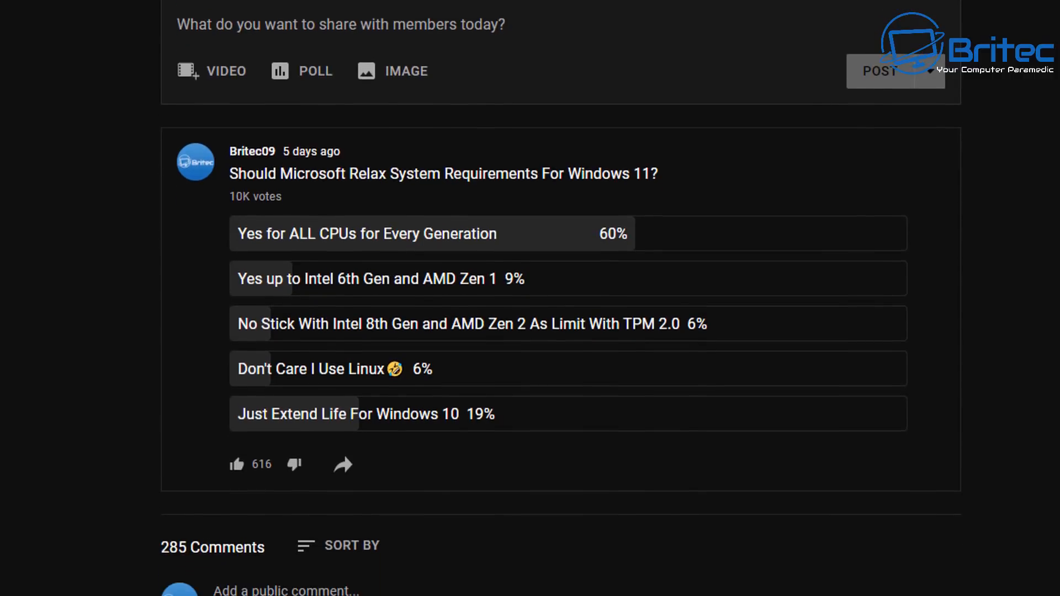
{"action": "scroll", "scroll_direction": "down", "scroll_amount": 3}
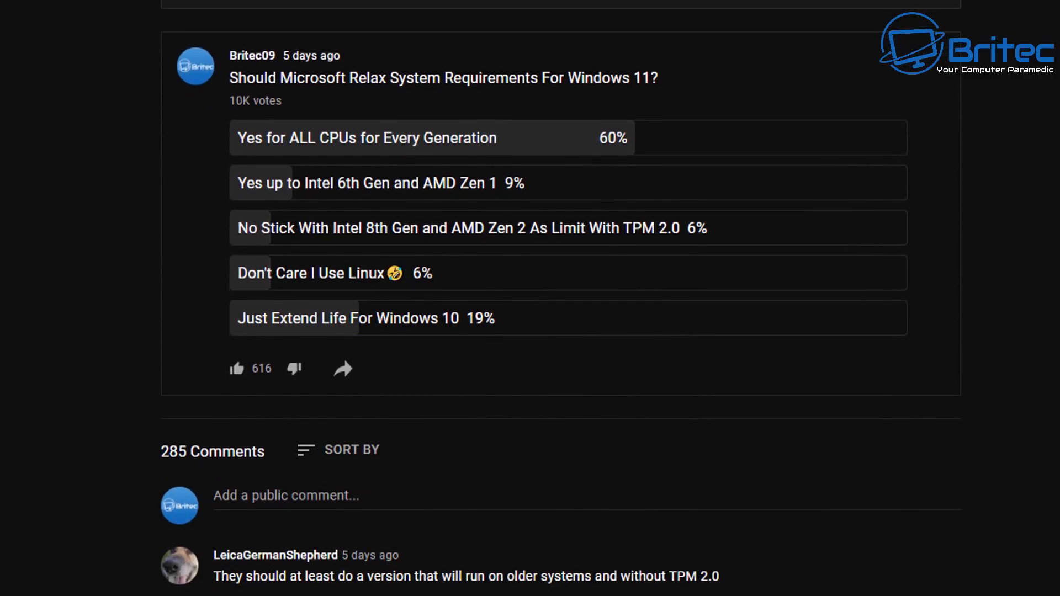
{"action": "scroll", "scroll_direction": "down", "scroll_amount": 3}
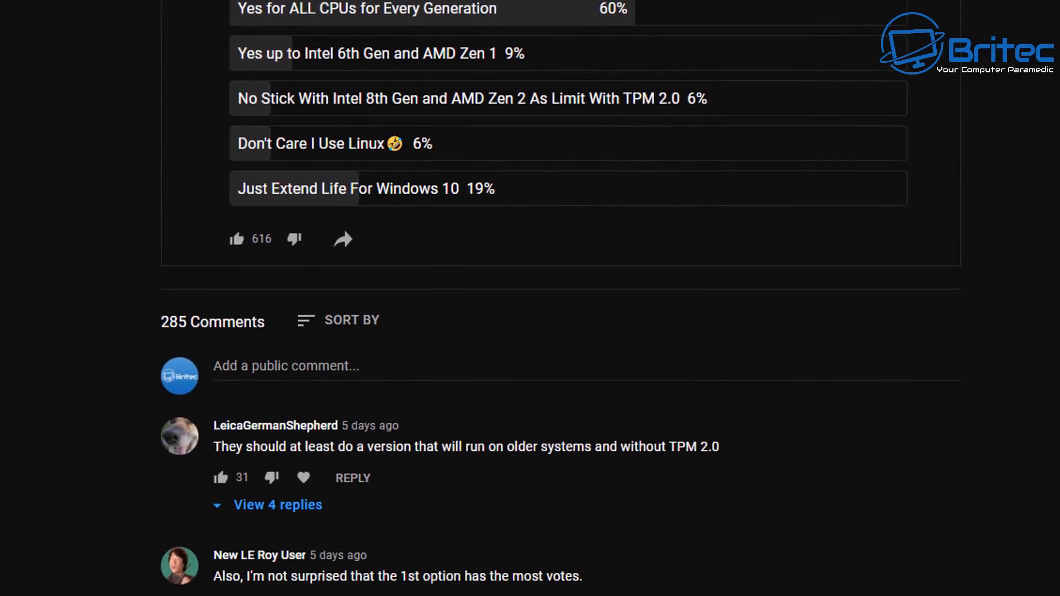
{"action": "scroll", "scroll_direction": "down", "scroll_amount": 3}
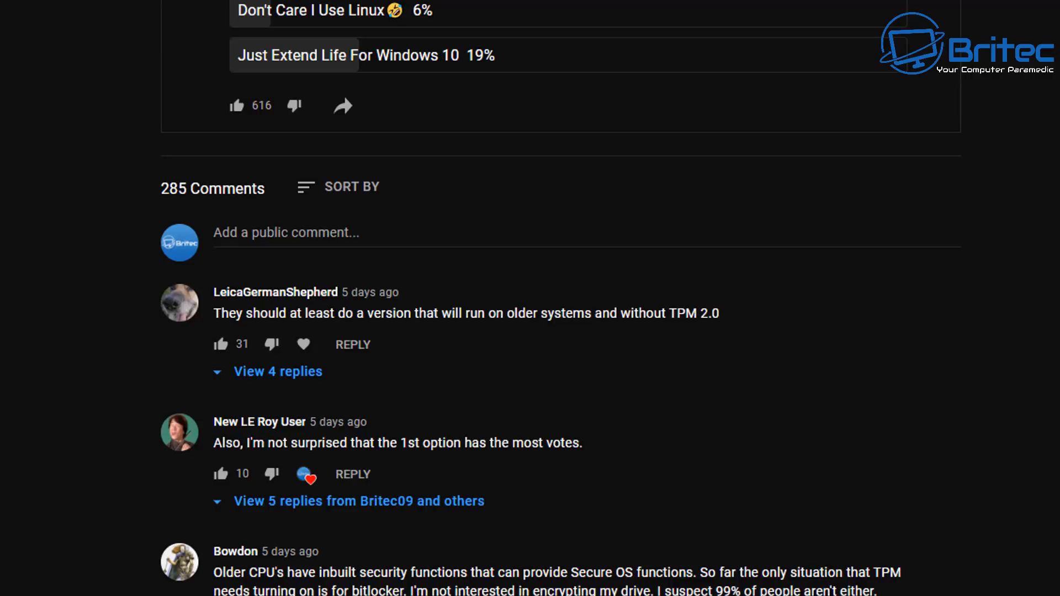
{"action": "scroll", "scroll_direction": "down", "scroll_amount": 3}
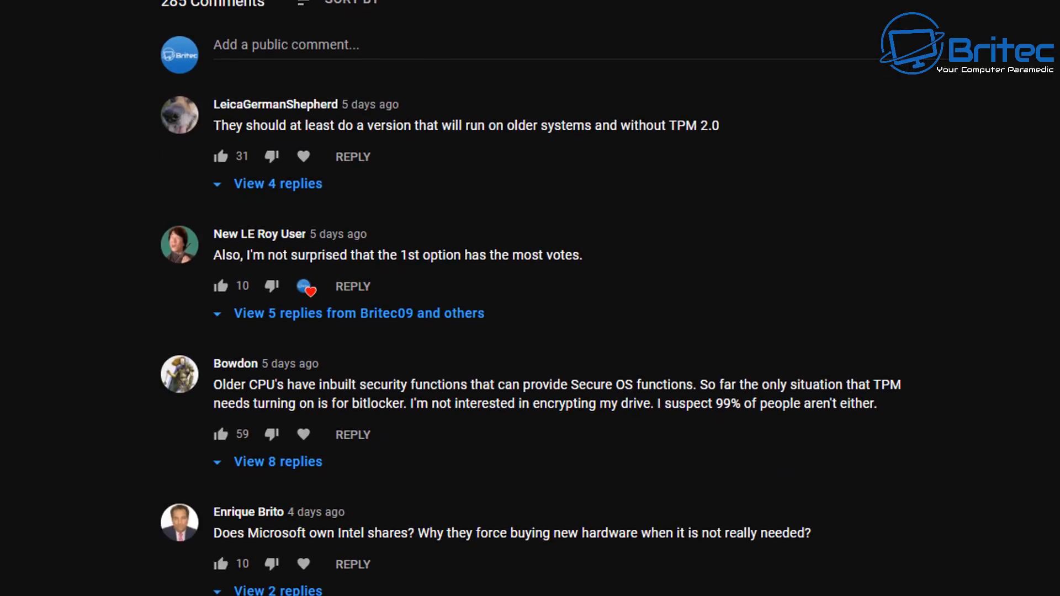
{"action": "scroll", "scroll_direction": "down", "scroll_amount": 3}
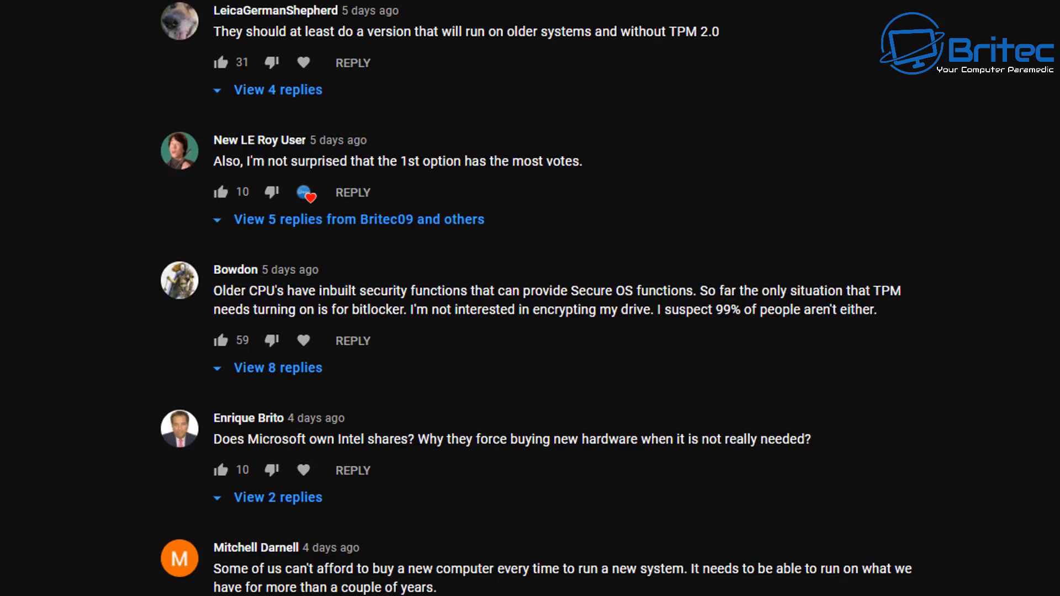
{"action": "scroll", "scroll_direction": "down", "scroll_amount": 3}
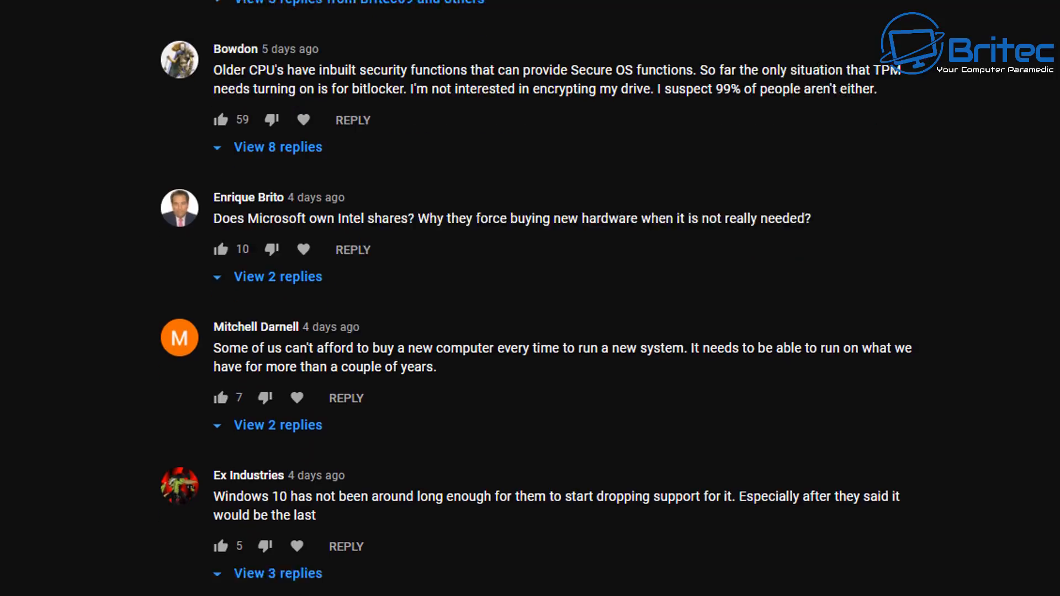
{"action": "scroll", "scroll_direction": "down", "scroll_amount": 3}
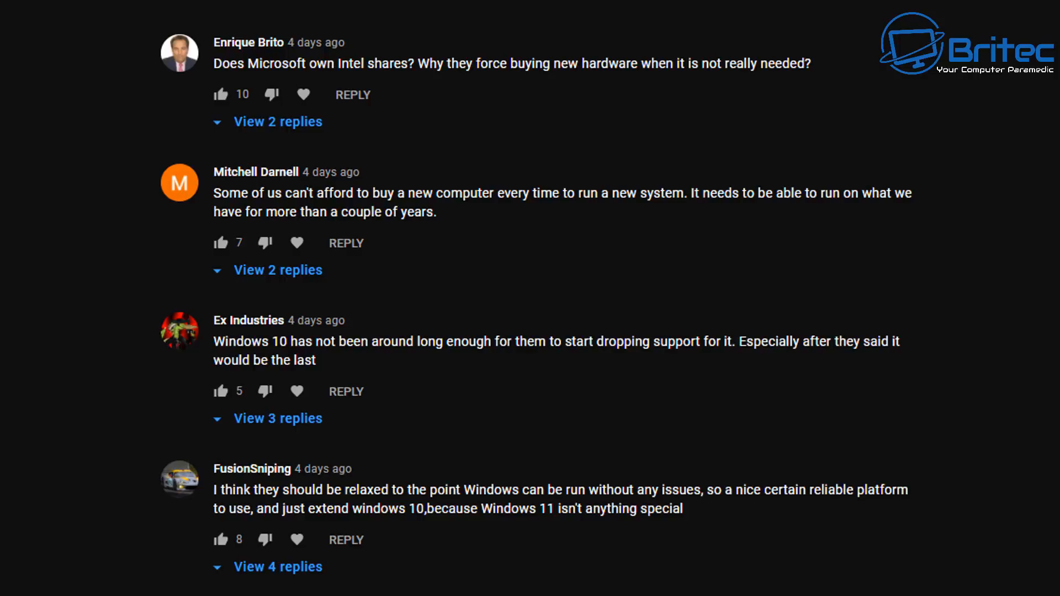
{"action": "scroll", "scroll_direction": "down", "scroll_amount": 3}
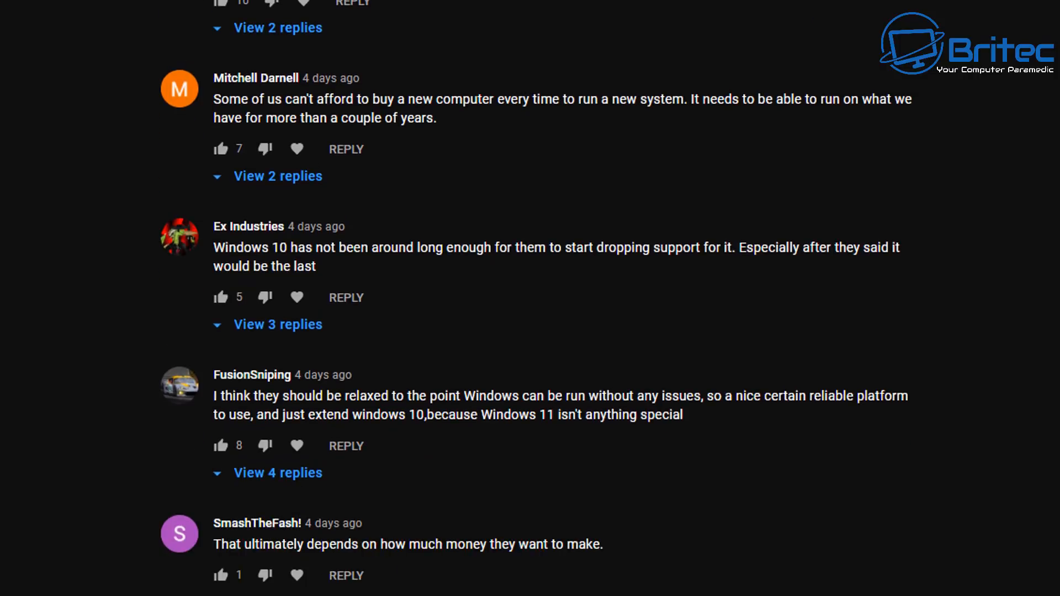
{"action": "scroll", "scroll_direction": "down", "scroll_amount": 3}
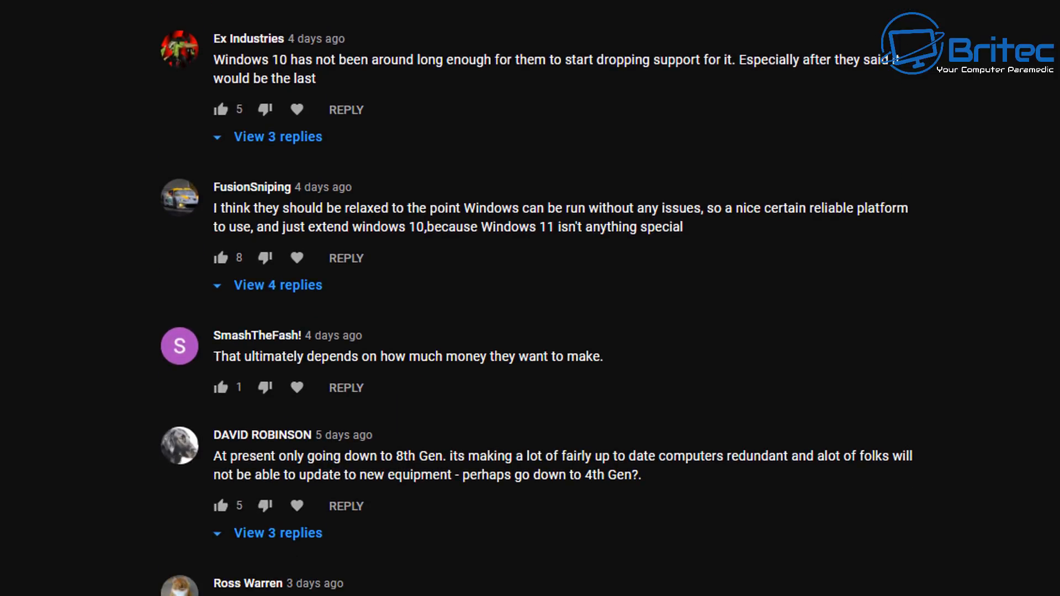
{"action": "scroll", "scroll_direction": "down", "scroll_amount": 3}
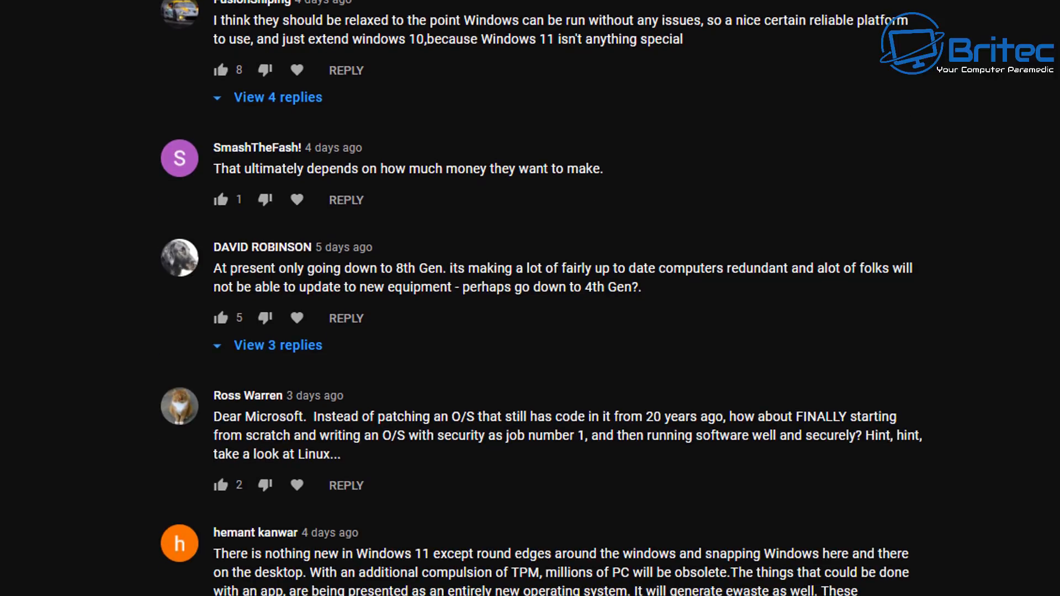
{"action": "scroll", "scroll_direction": "down", "scroll_amount": 3}
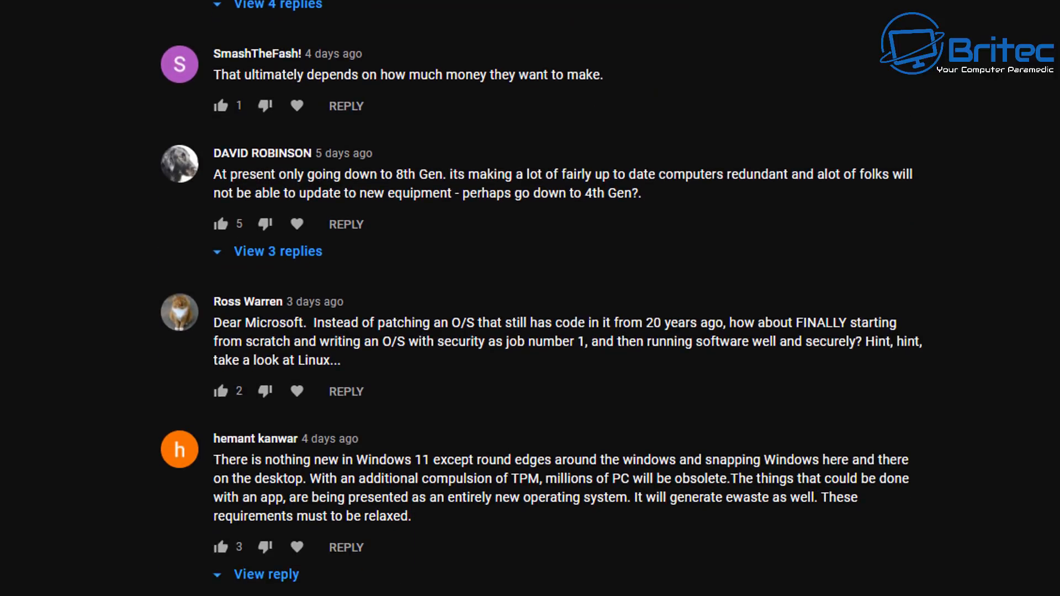
{"action": "scroll", "scroll_direction": "down", "scroll_amount": 3}
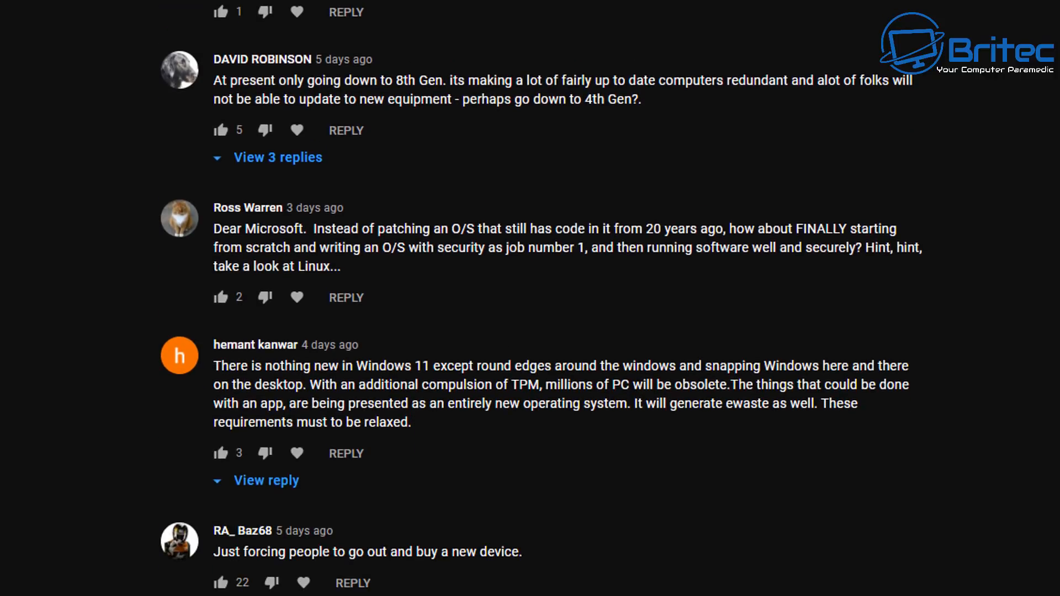
{"action": "scroll", "scroll_direction": "down", "scroll_amount": 3}
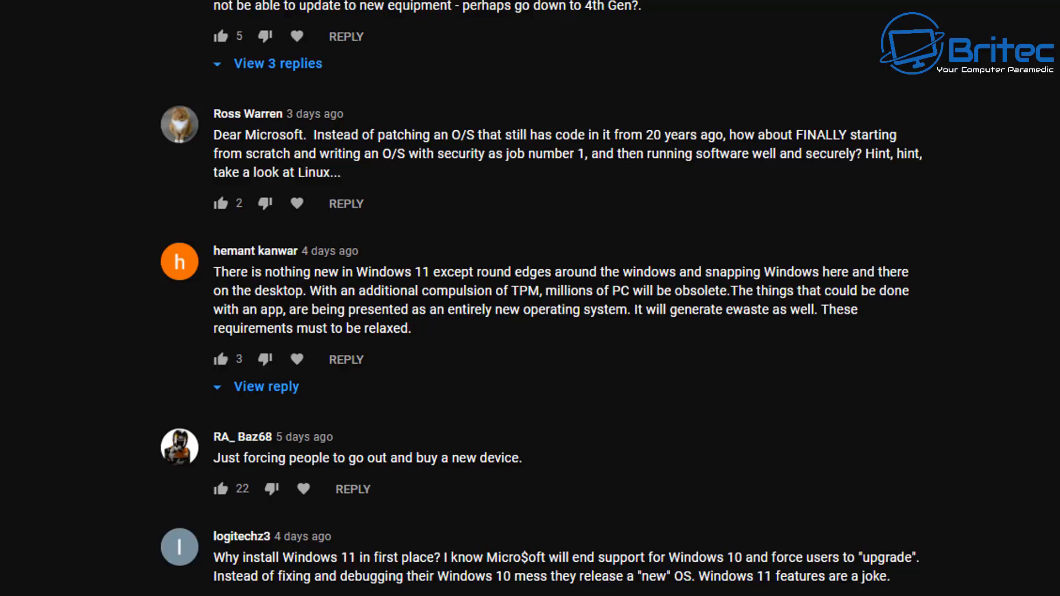
{"action": "scroll", "scroll_direction": "down", "scroll_amount": 3}
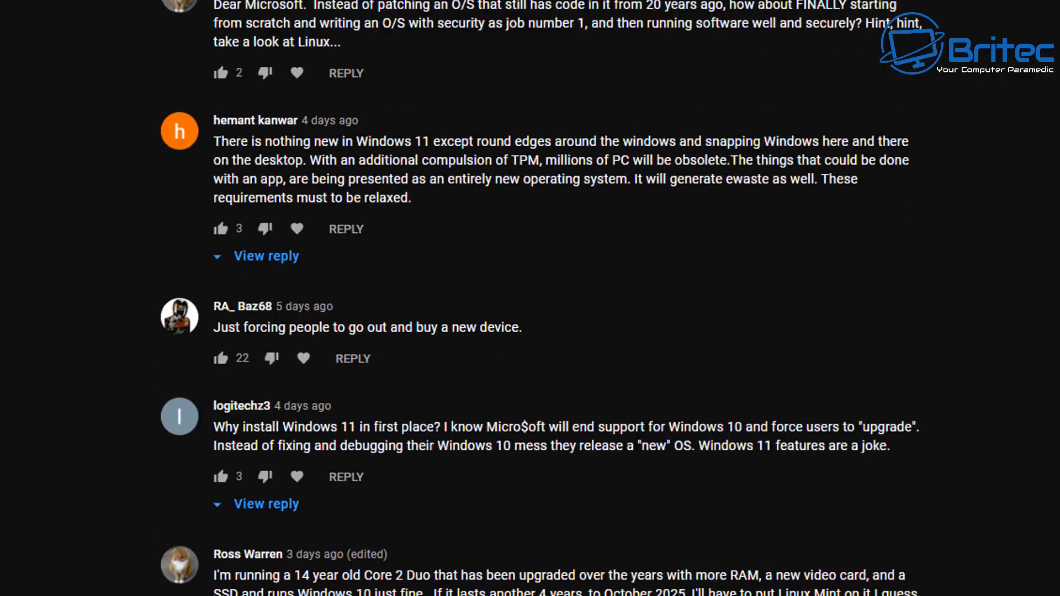
{"action": "scroll", "scroll_direction": "down", "scroll_amount": 3}
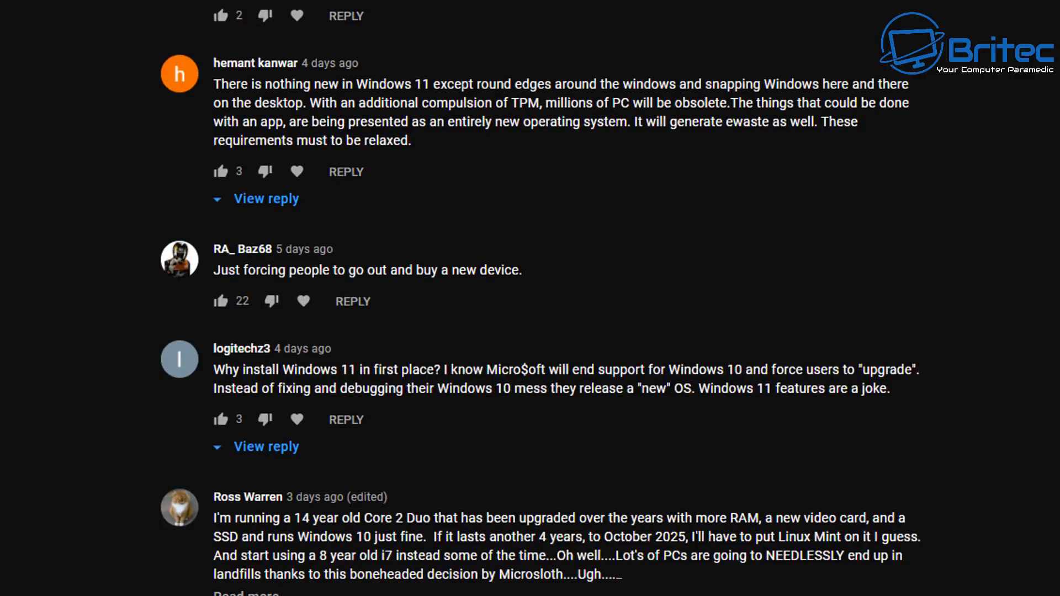
{"action": "scroll", "scroll_direction": "down", "scroll_amount": 3}
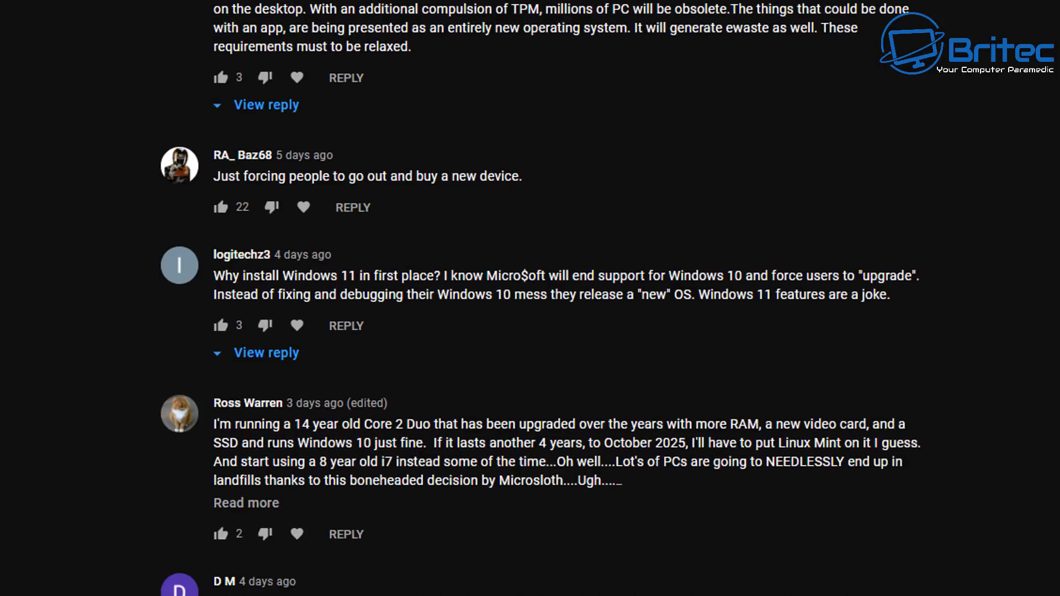
{"action": "scroll", "scroll_direction": "down", "scroll_amount": 3}
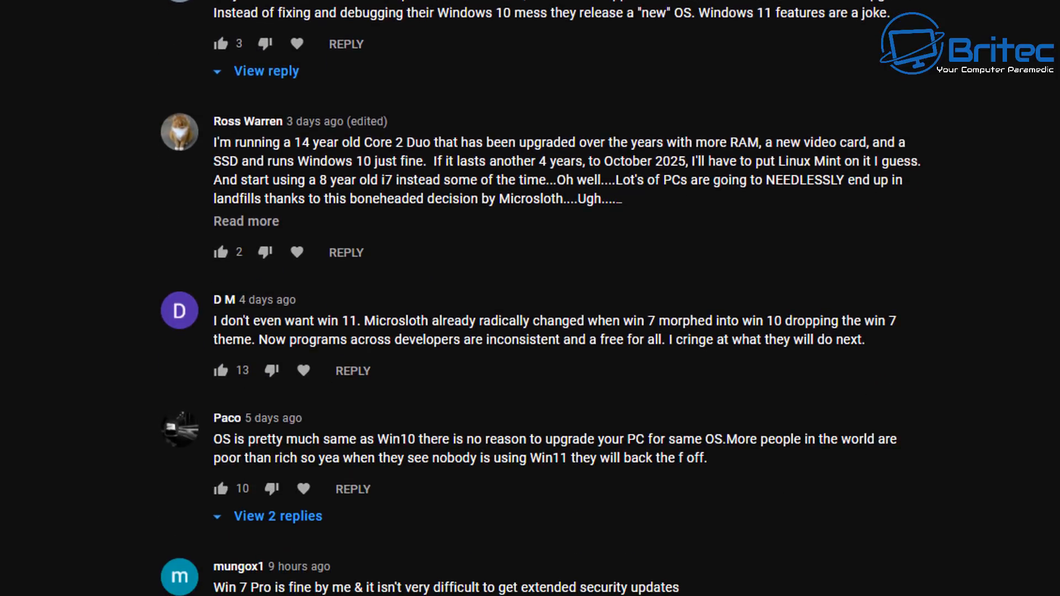
{"action": "scroll", "scroll_direction": "down", "scroll_amount": 3}
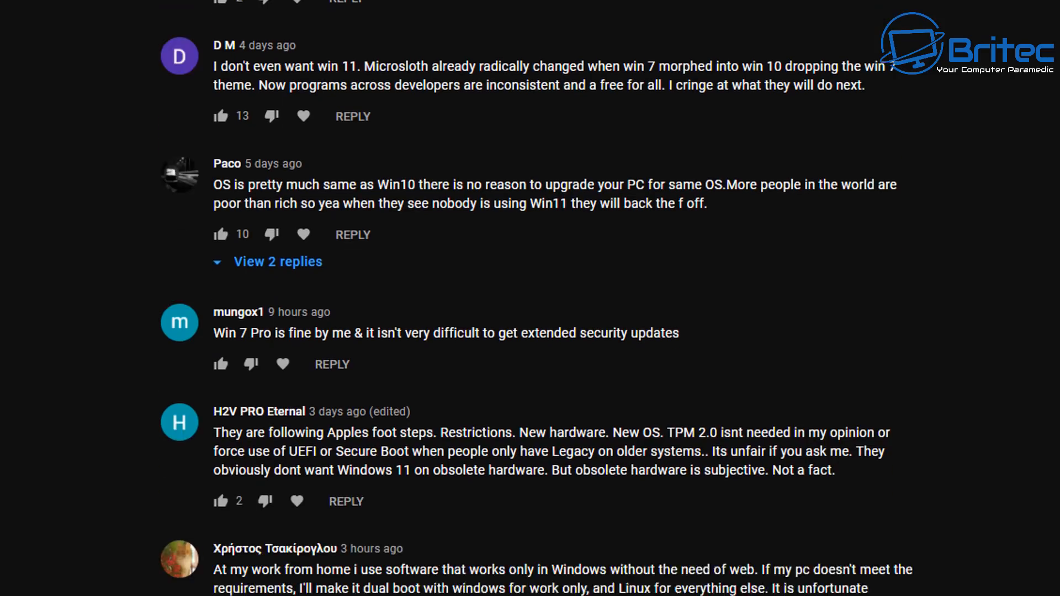
{"action": "scroll", "scroll_direction": "down", "scroll_amount": 3}
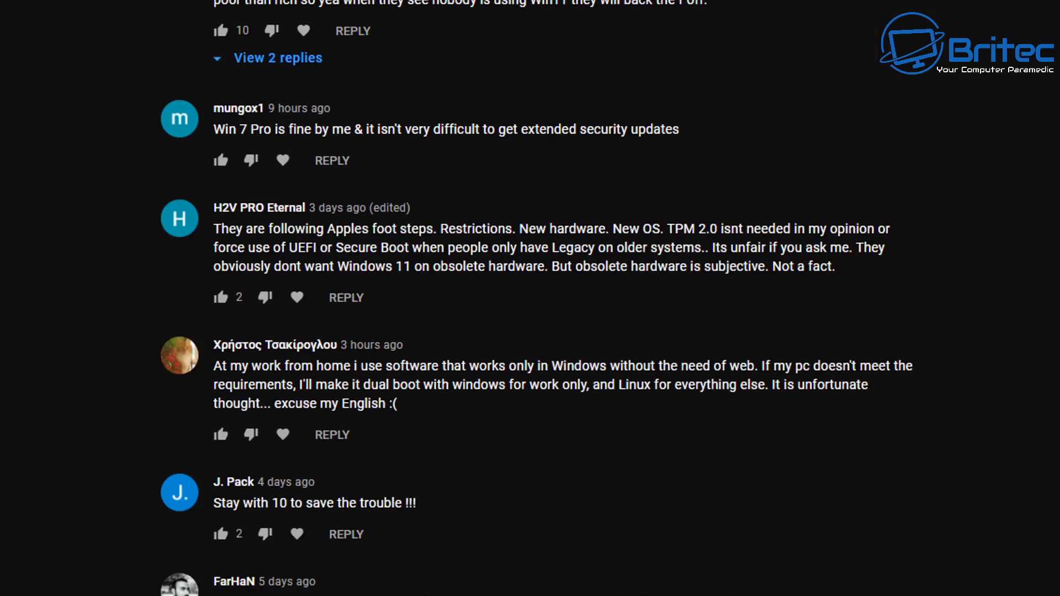
{"action": "scroll", "scroll_direction": "down", "scroll_amount": 3}
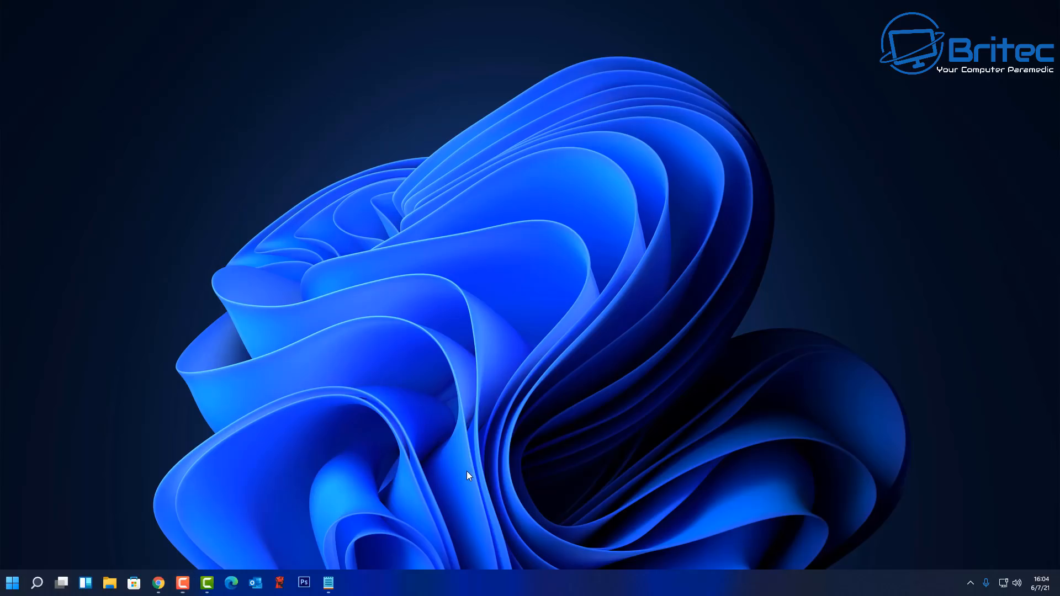
{"action": "mouse_move", "coordinate": [113, 511]}
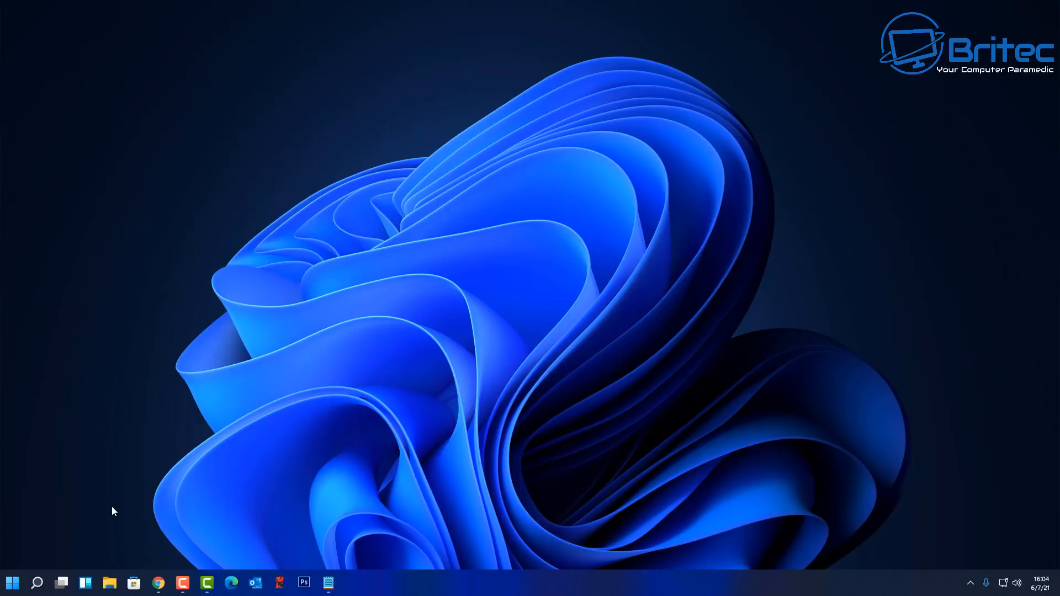
{"action": "mouse_move", "coordinate": [286, 477]}
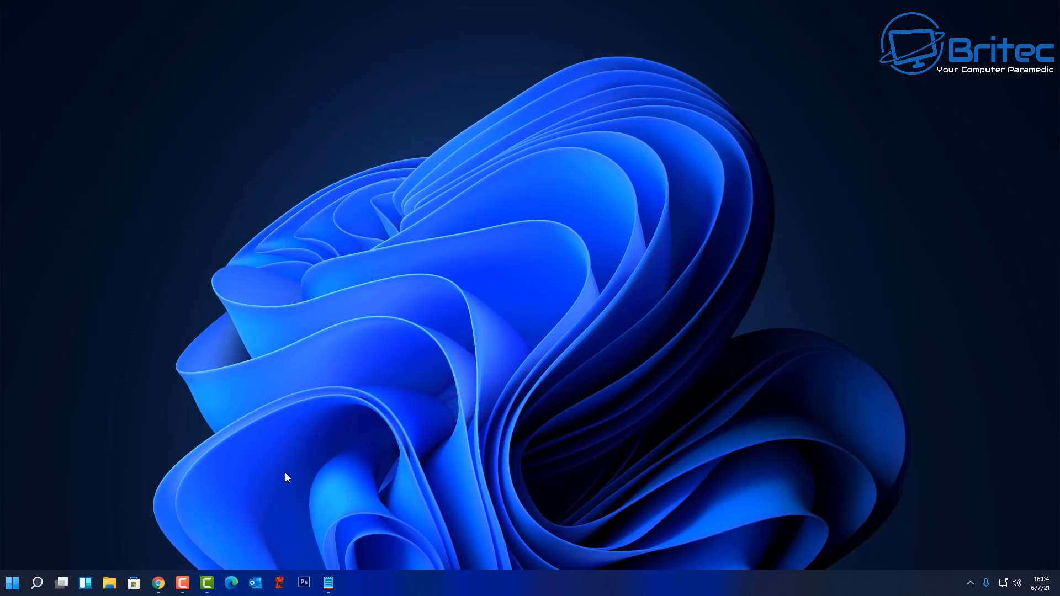
{"action": "mouse_move", "coordinate": [313, 518]}
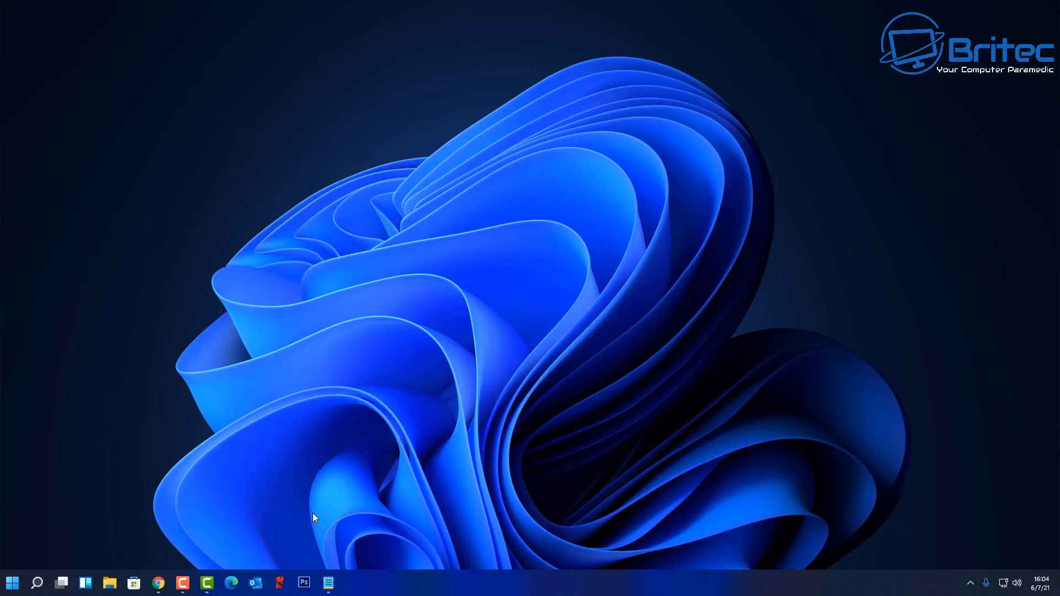
{"action": "mouse_move", "coordinate": [350, 553]}
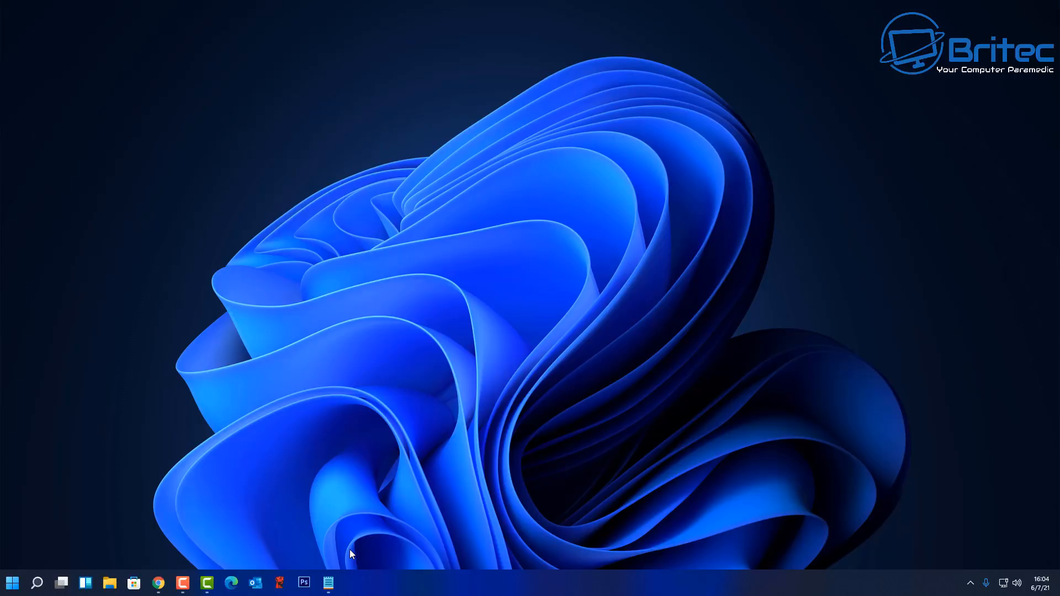
{"action": "mouse_move", "coordinate": [322, 518]}
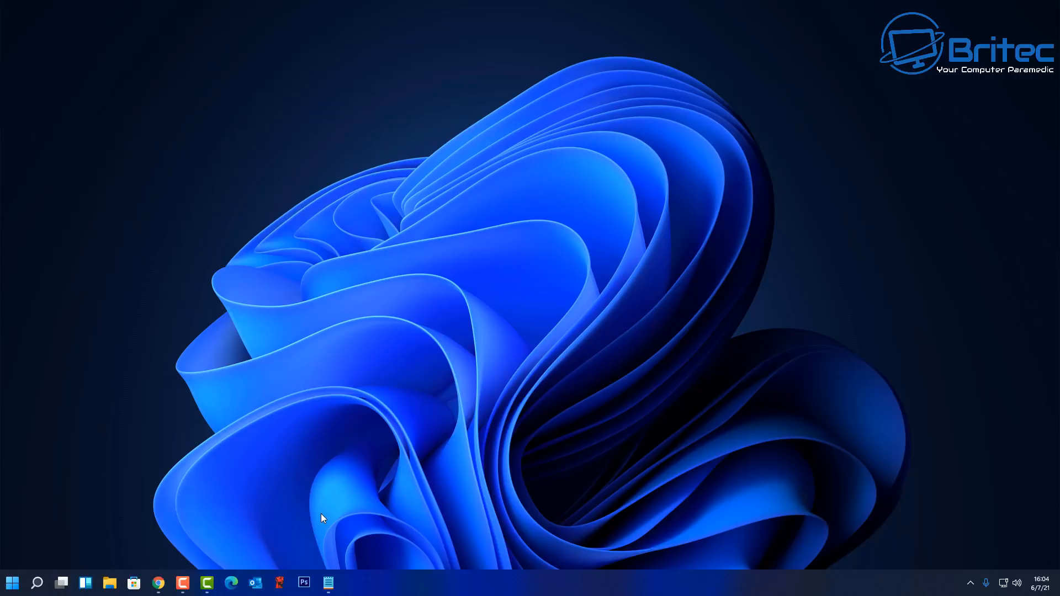
{"action": "mouse_move", "coordinate": [157, 557]}
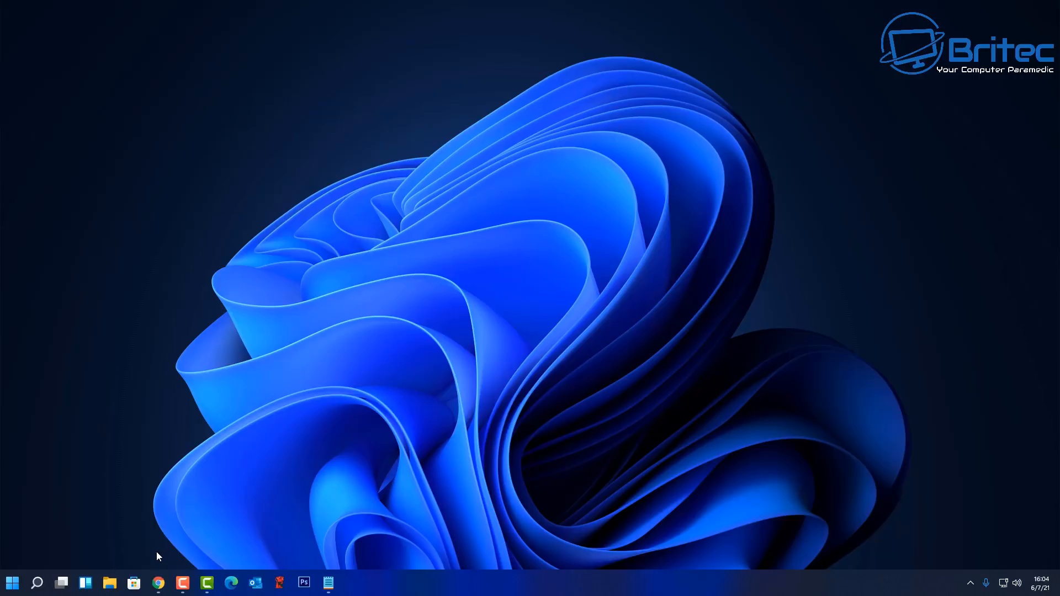
{"action": "mouse_move", "coordinate": [107, 563]}
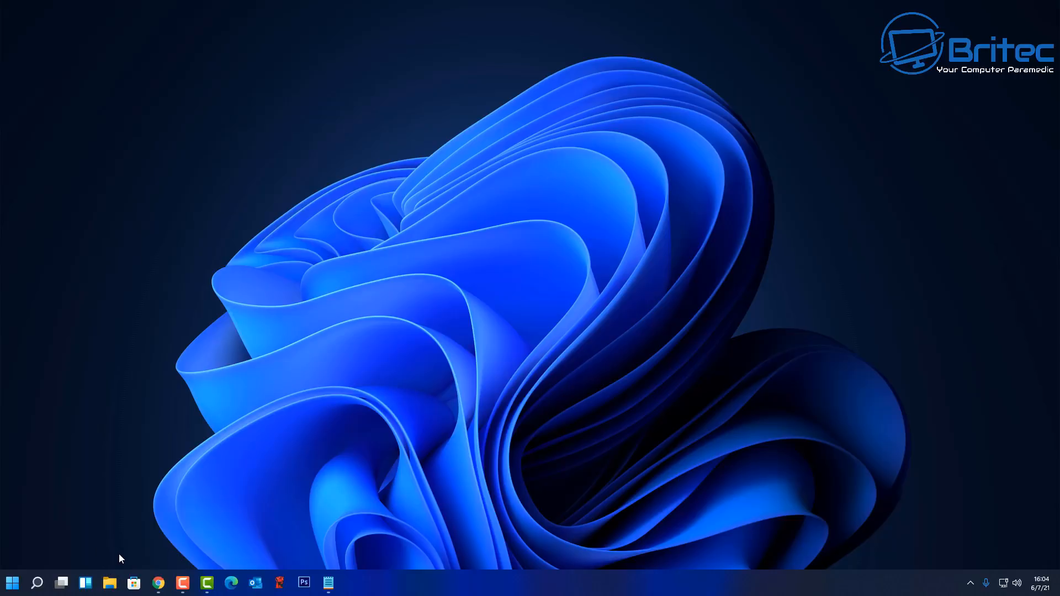
{"action": "mouse_move", "coordinate": [124, 553]}
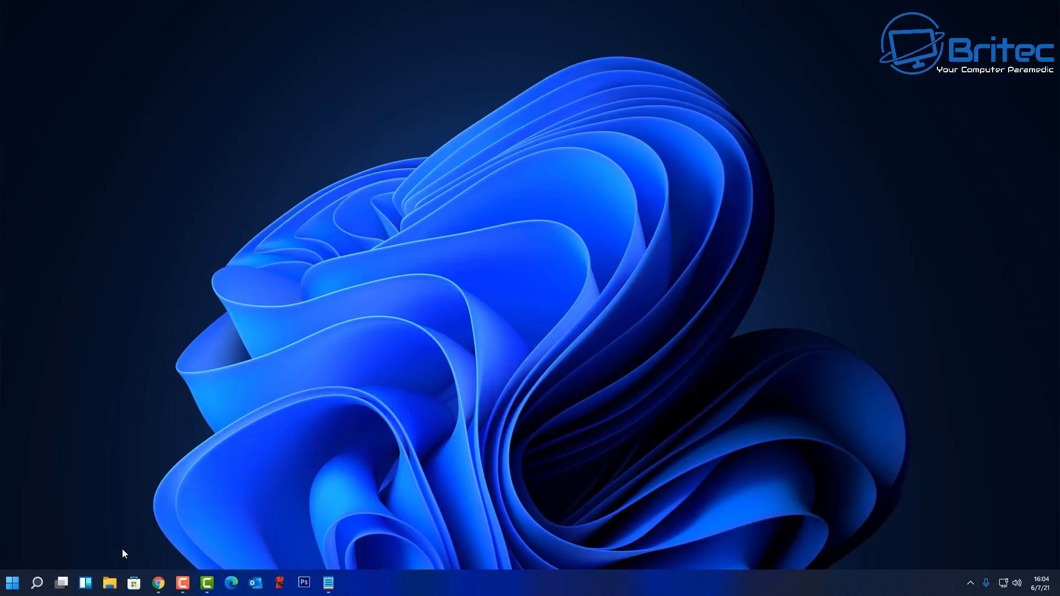
{"action": "mouse_move", "coordinate": [1053, 559]}
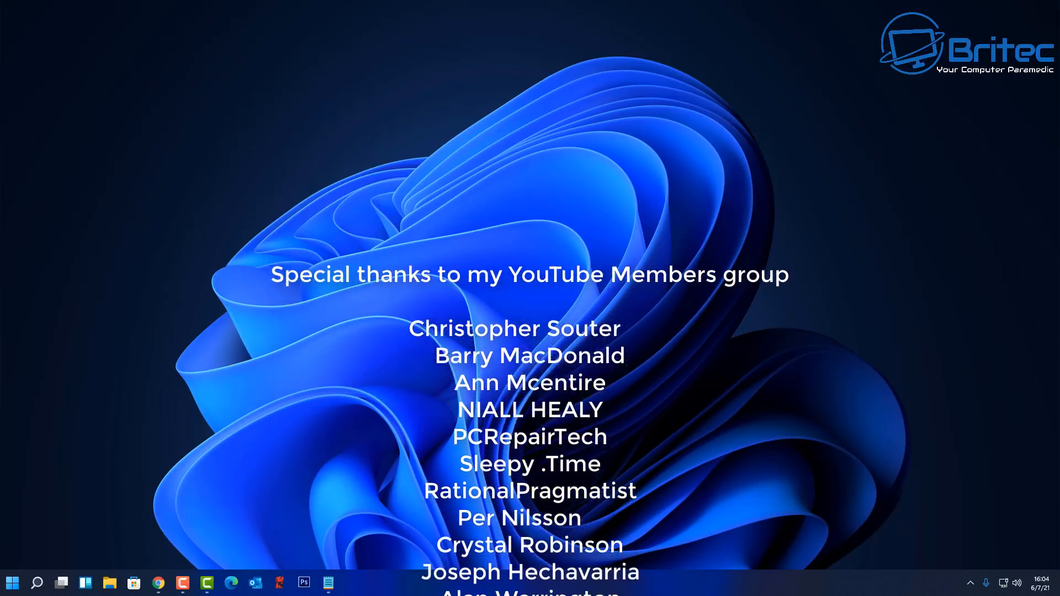
{"action": "scroll", "scroll_direction": "down", "scroll_amount": 3}
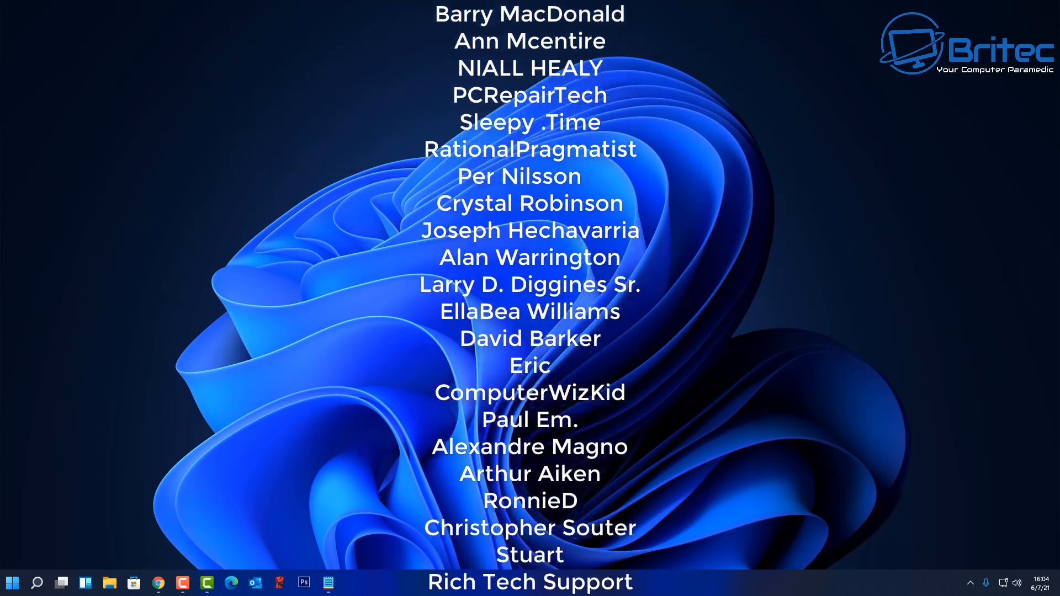